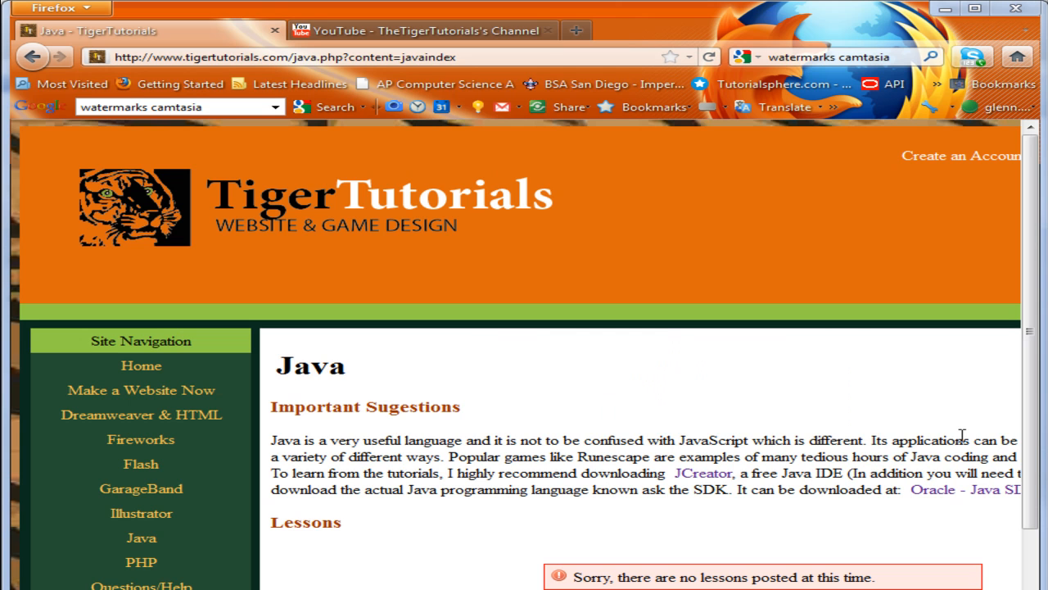
mouse_move(888, 406)
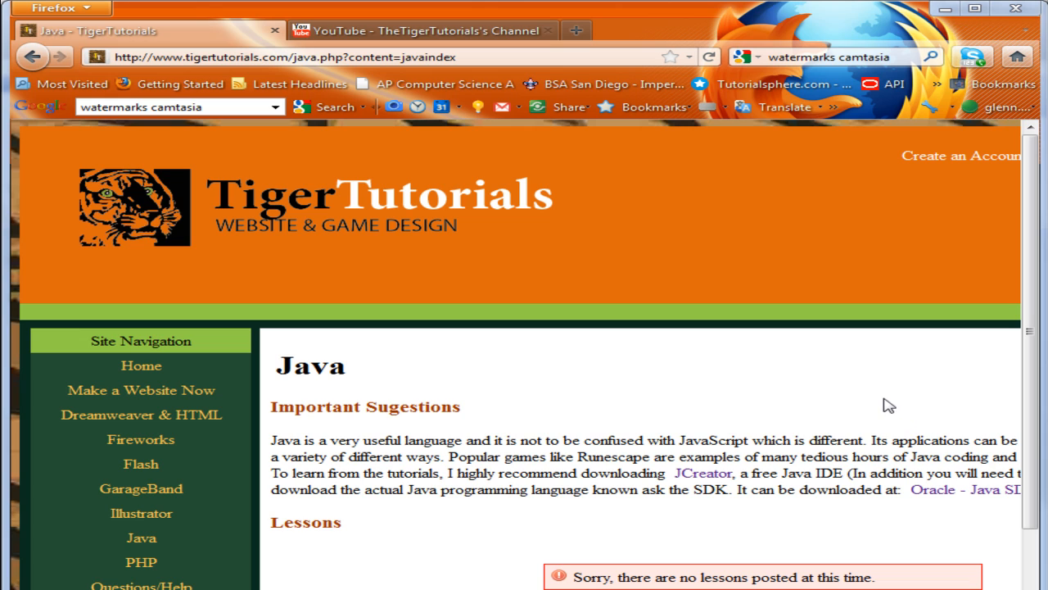
mouse_move(818, 397)
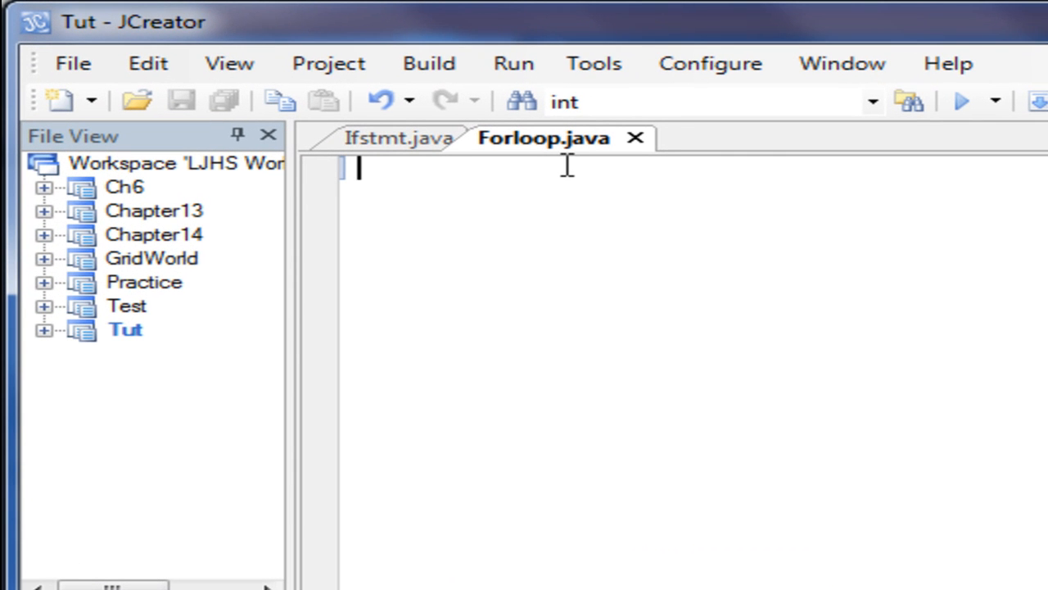
Declare the public class Forloop
type("public")
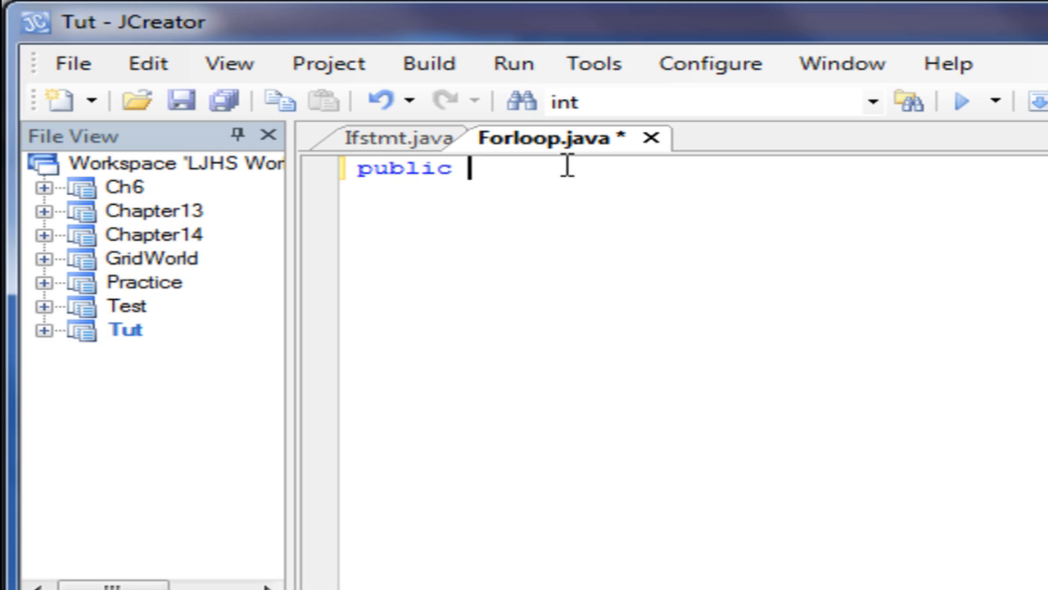
type("class")
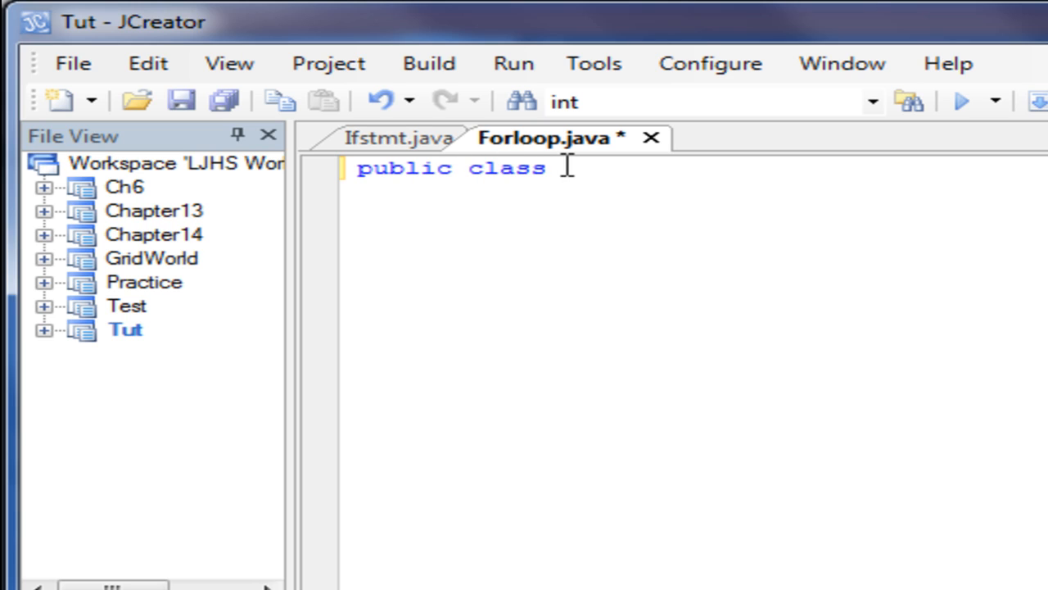
type("Forloop")
type("{")
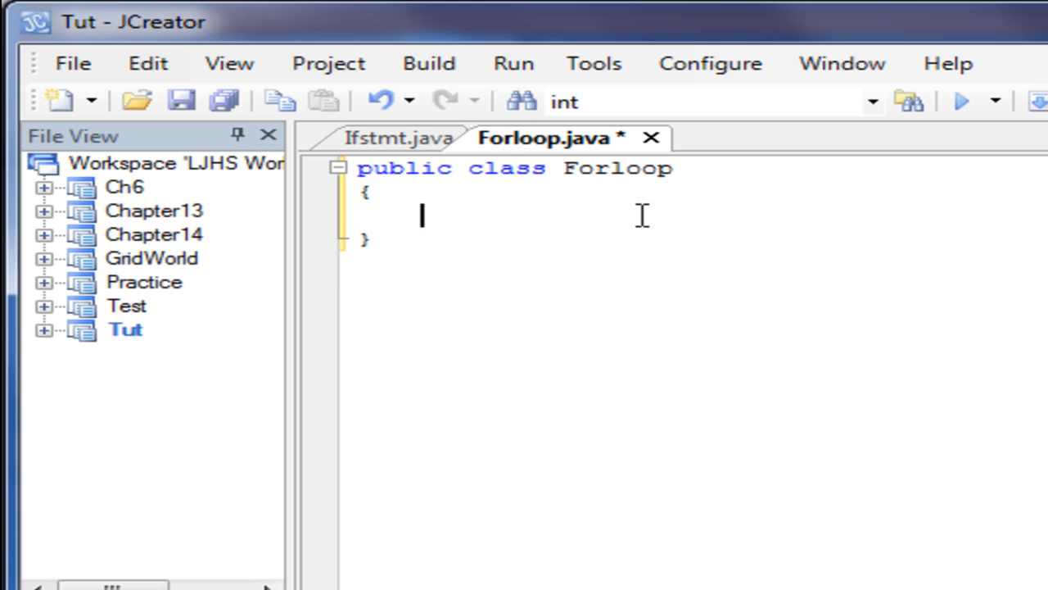
Write the main method signature: public static void main(String [] args)
type("puv")
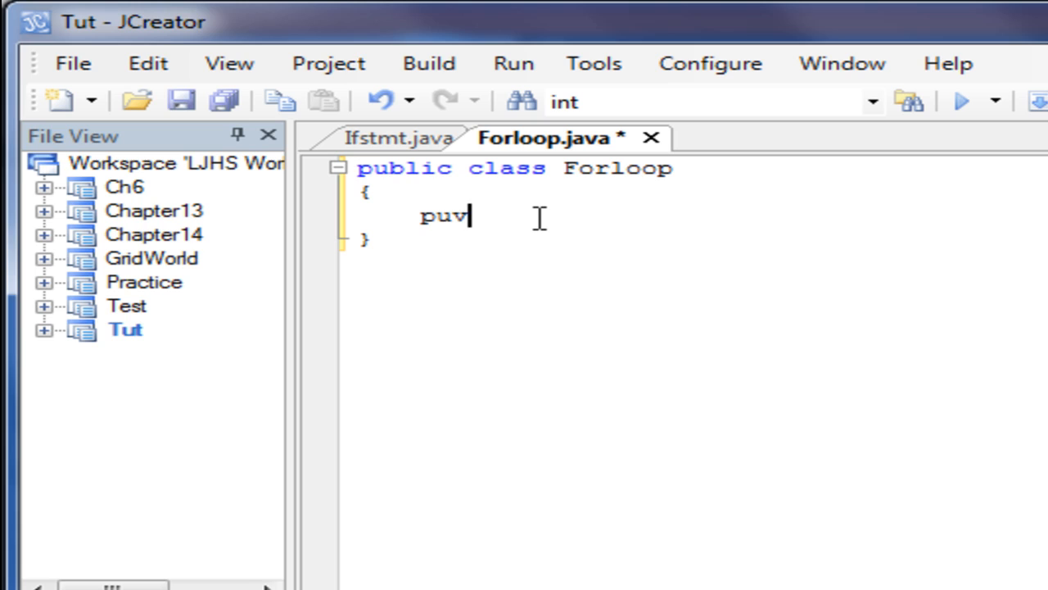
type("blic  st")
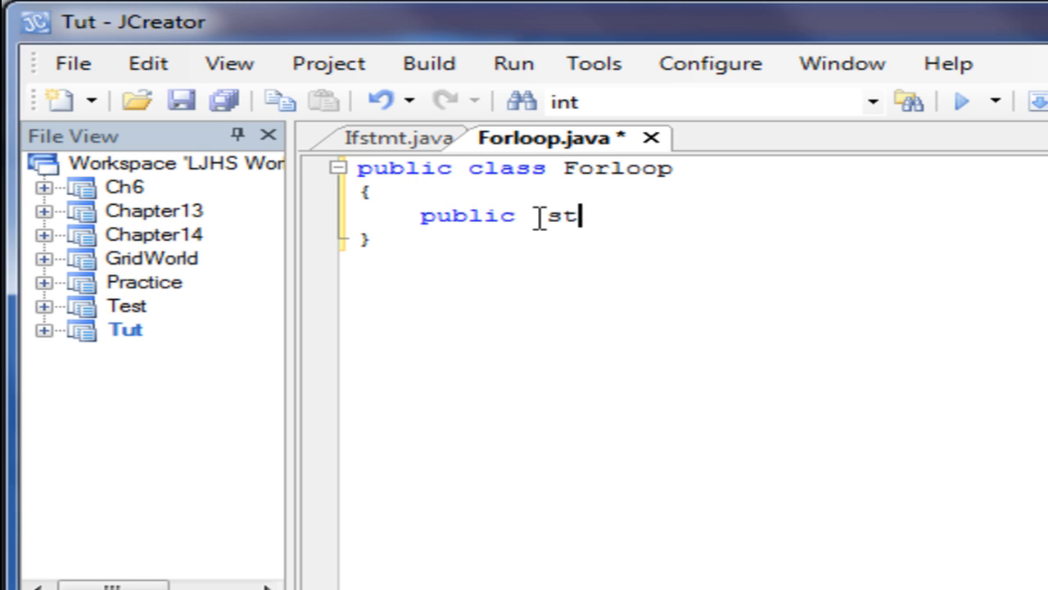
type("atic")
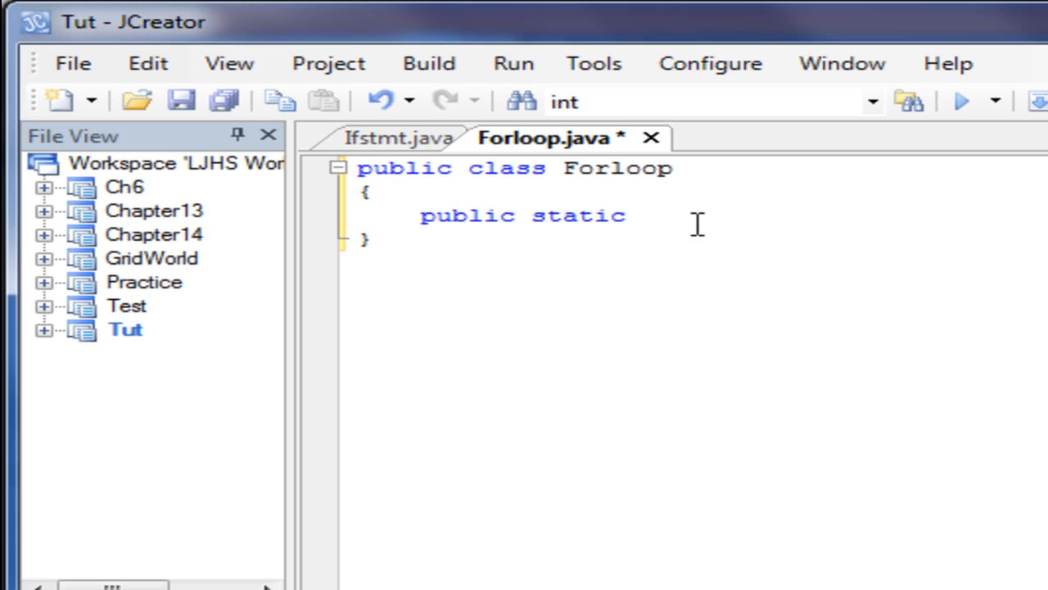
type("vo")
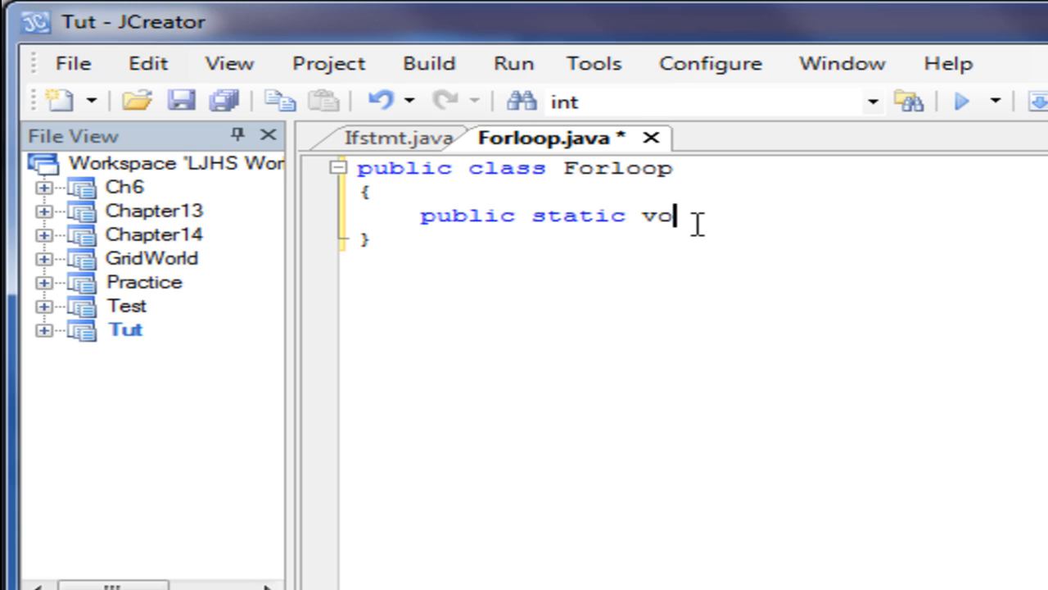
type("id")
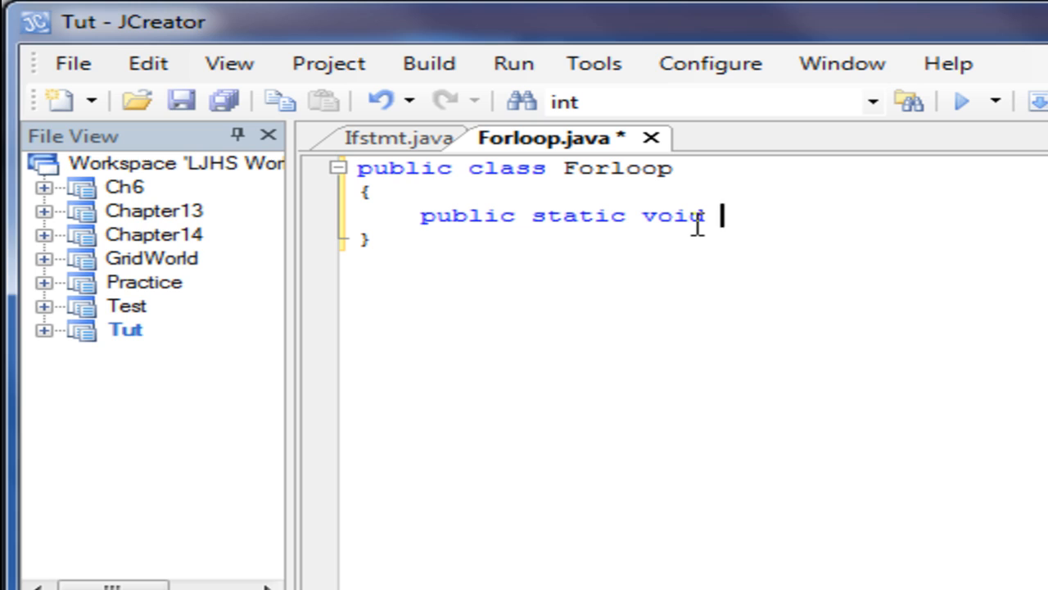
type("main(Str")
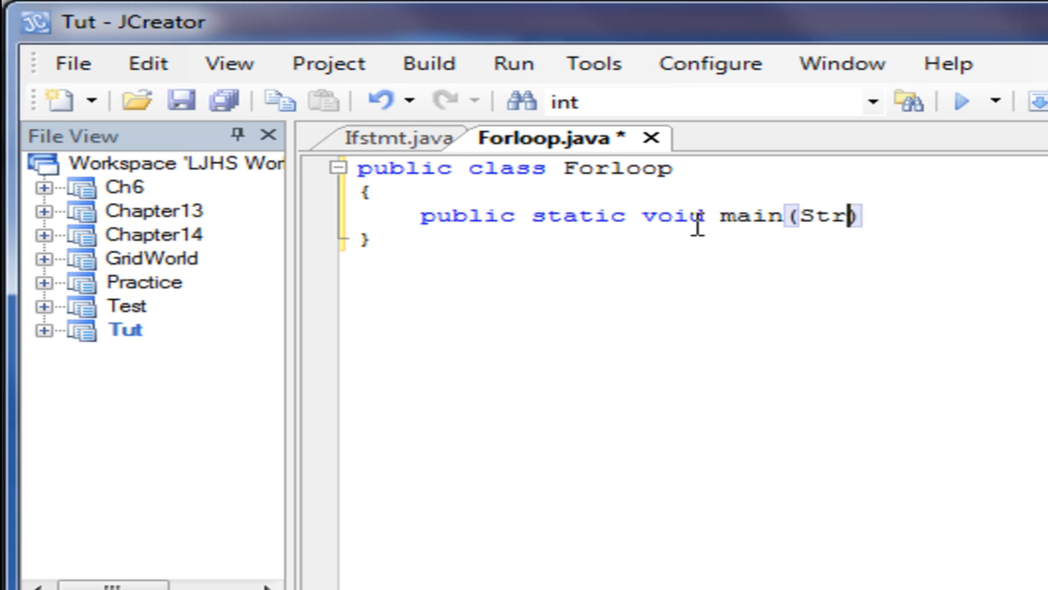
type("ing [] args")
type("for()")
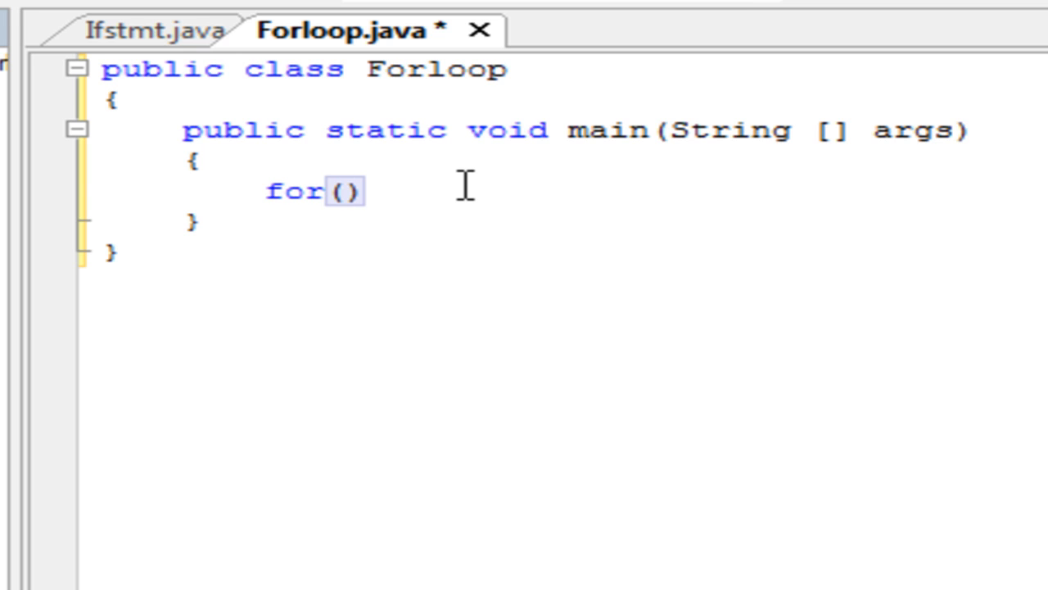
Declare int times = 10; on a new line inside main
left_click(344, 192)
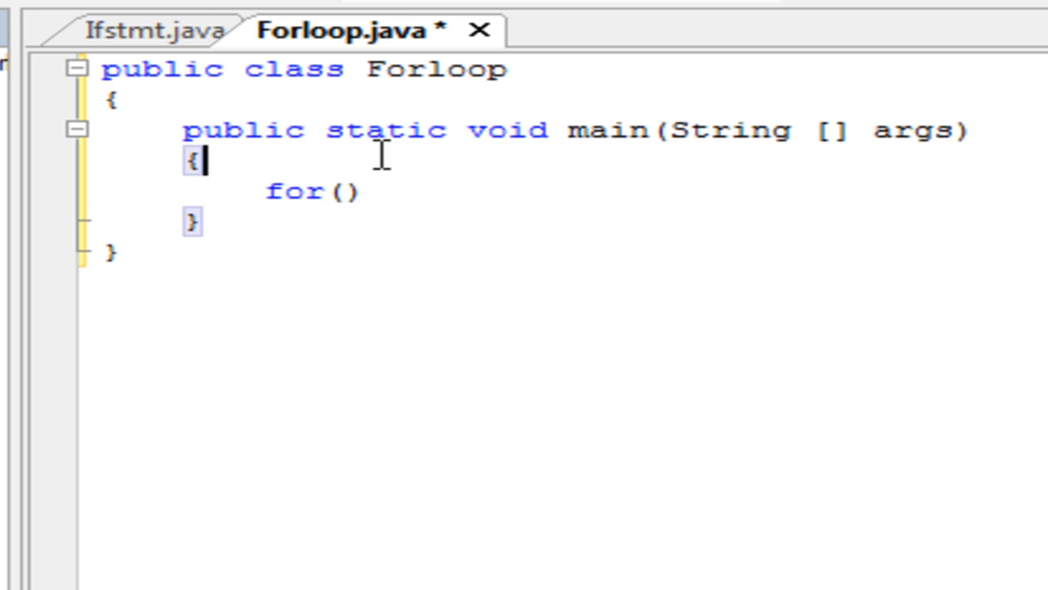
type("int")
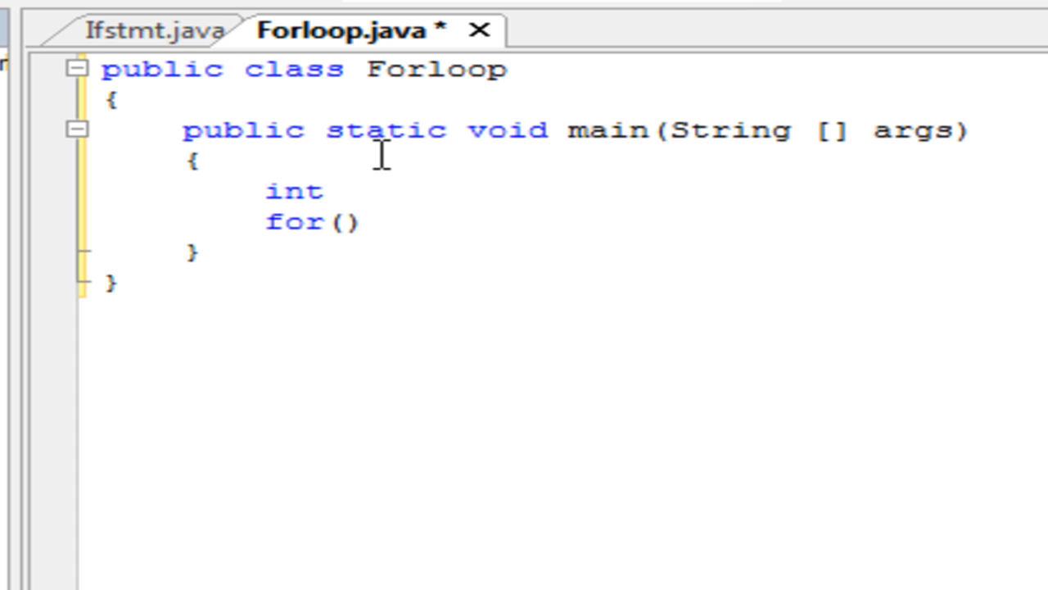
type("times")
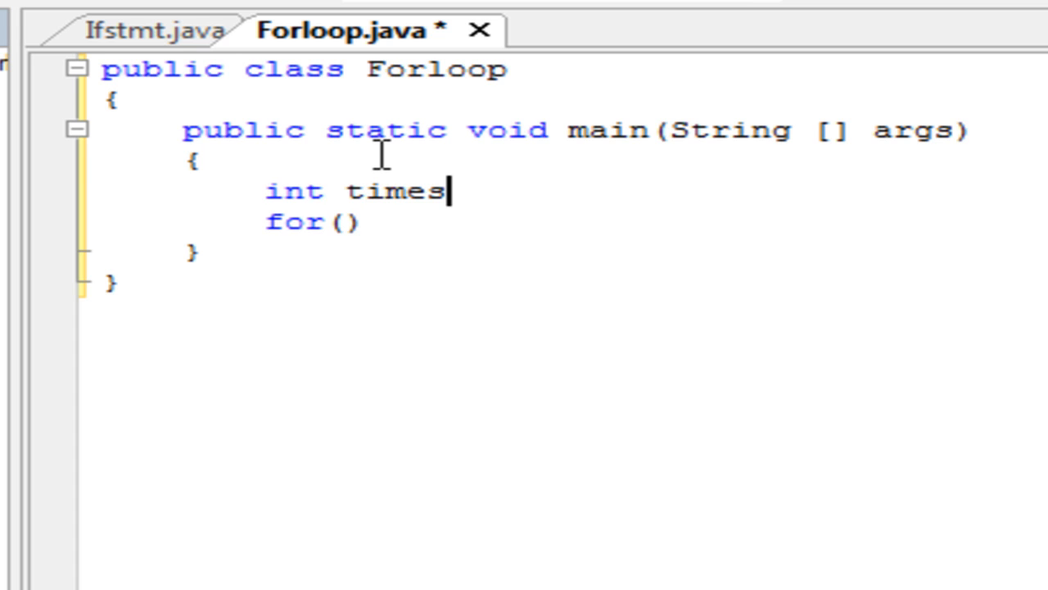
type("= 1")
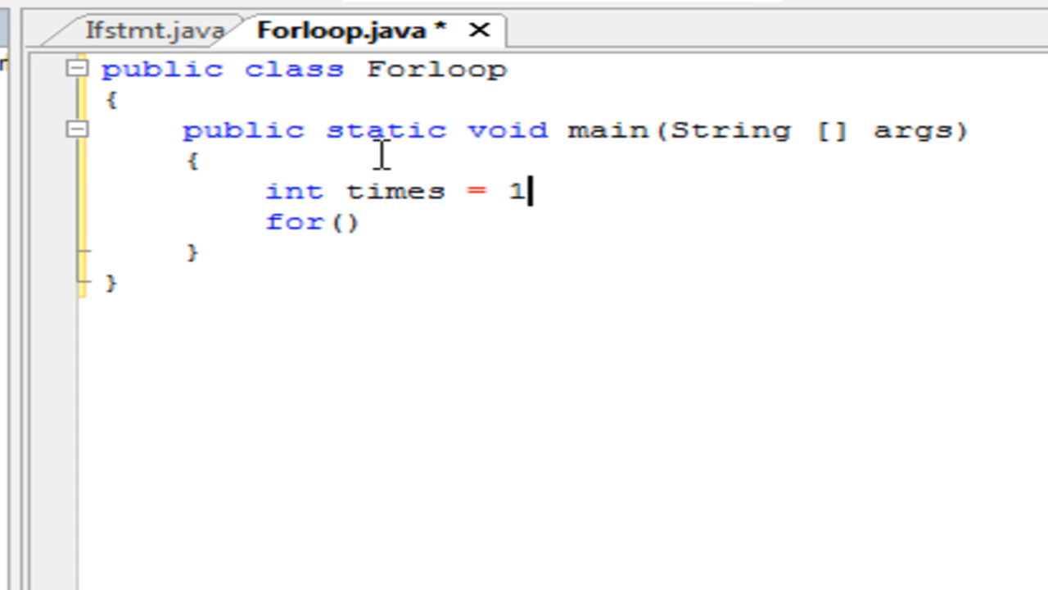
type("0;")
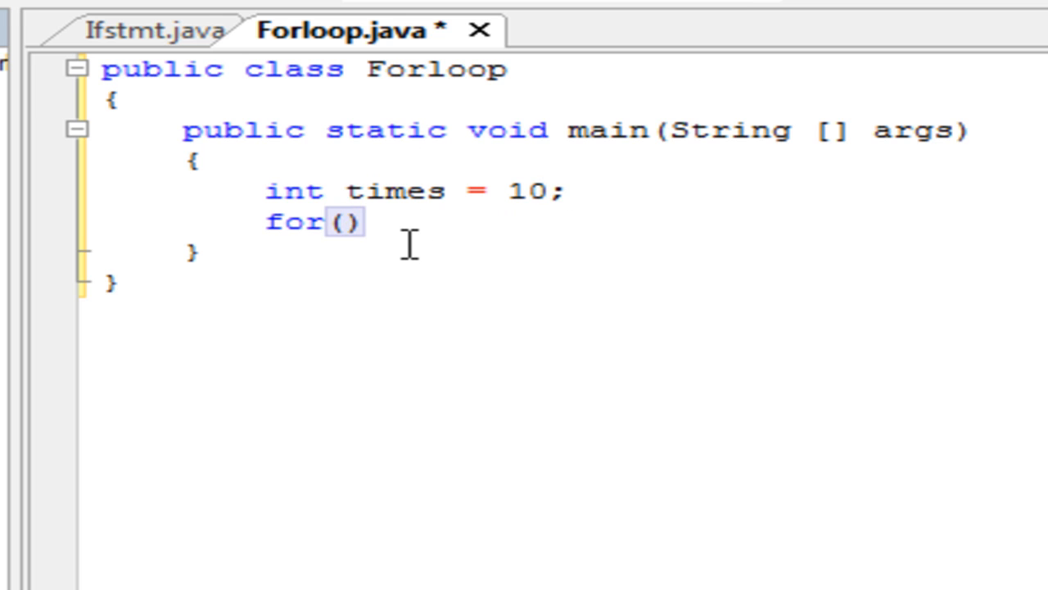
Build the for header with placeholders and initialize the counter as int i = 0
type("i")
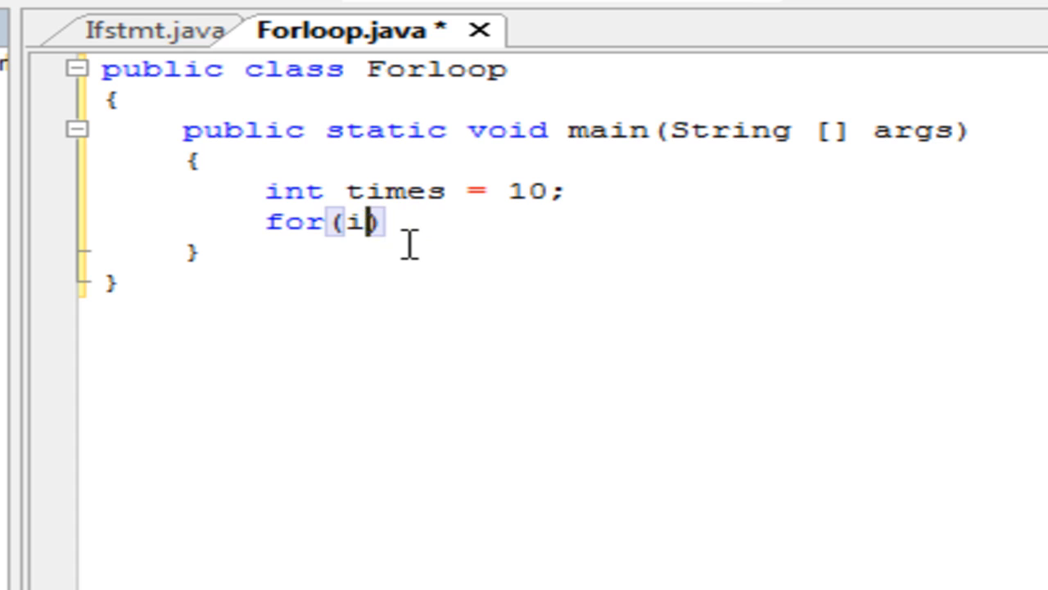
key("Backspace")
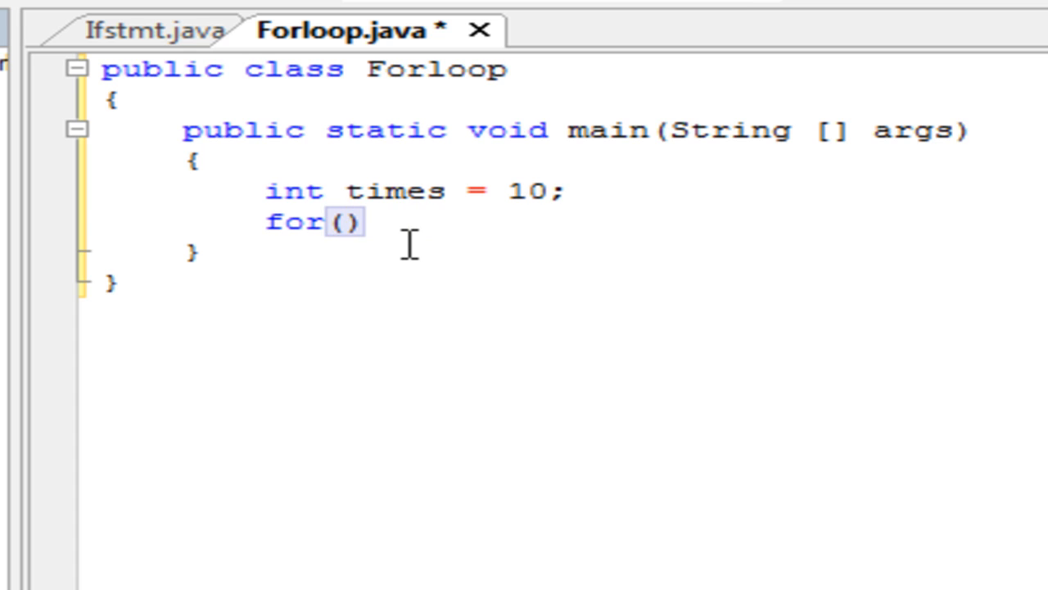
type("; ; )")
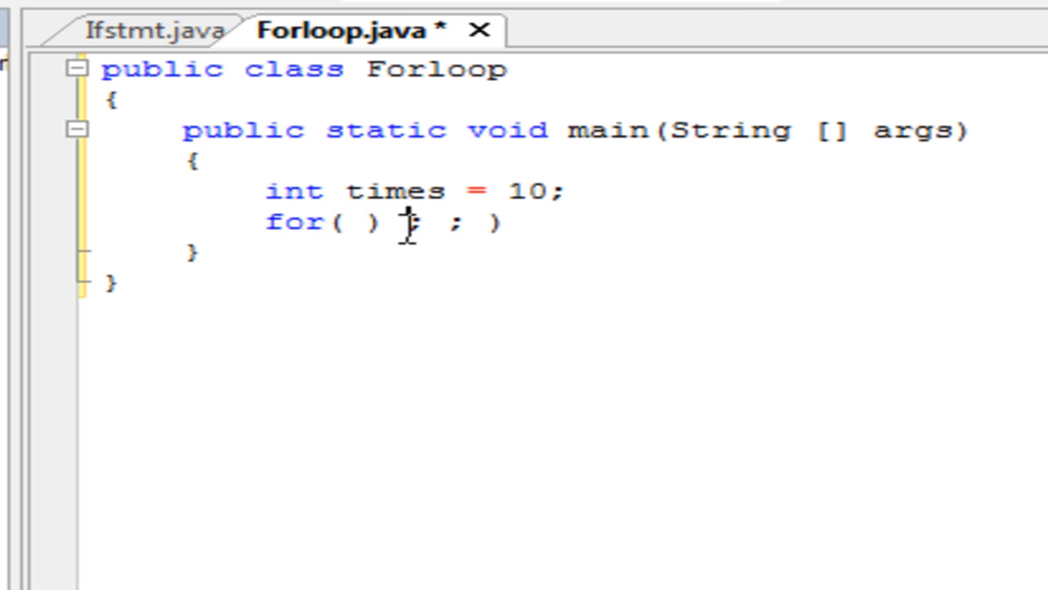
type("0")
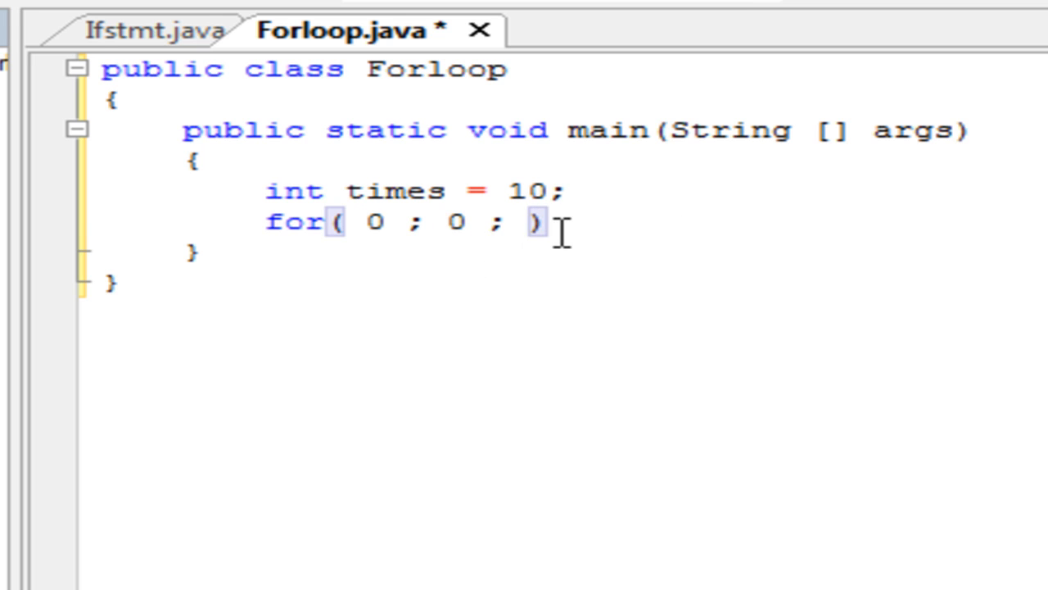
type("0")
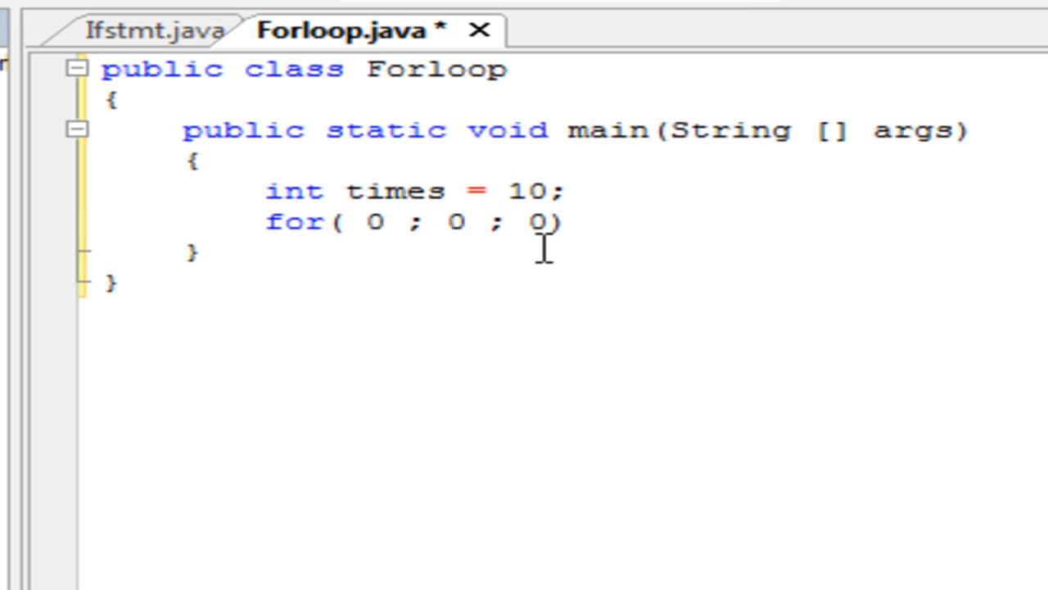
type("int")
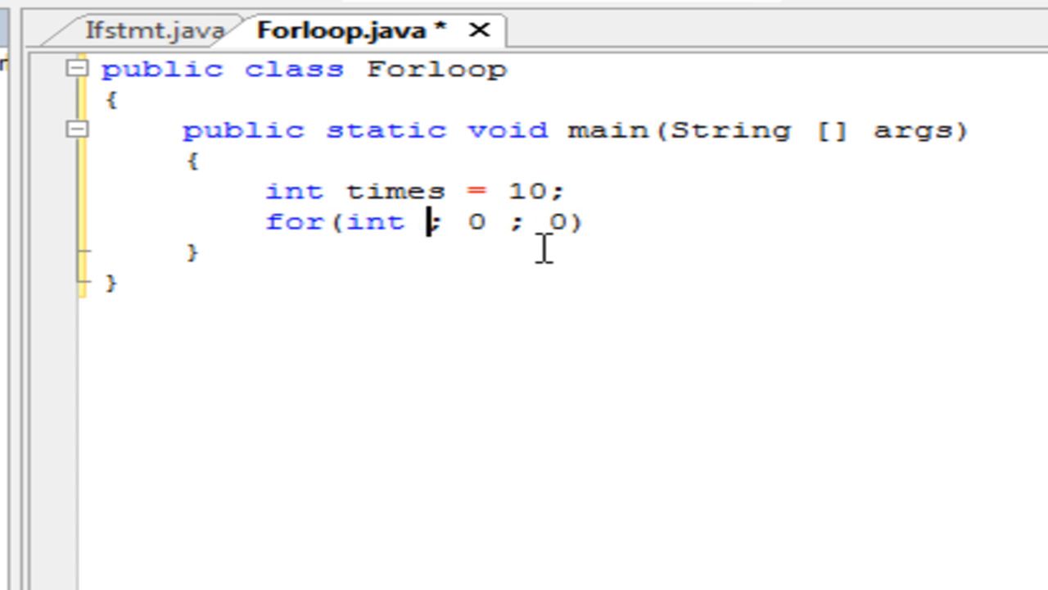
type("i = 0")
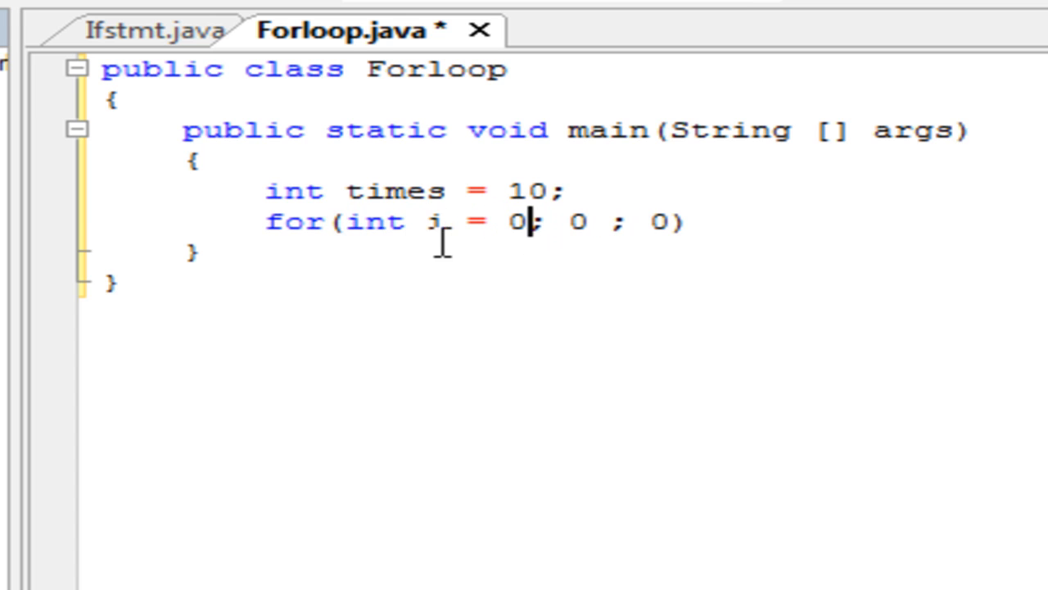
mouse_move(579, 230)
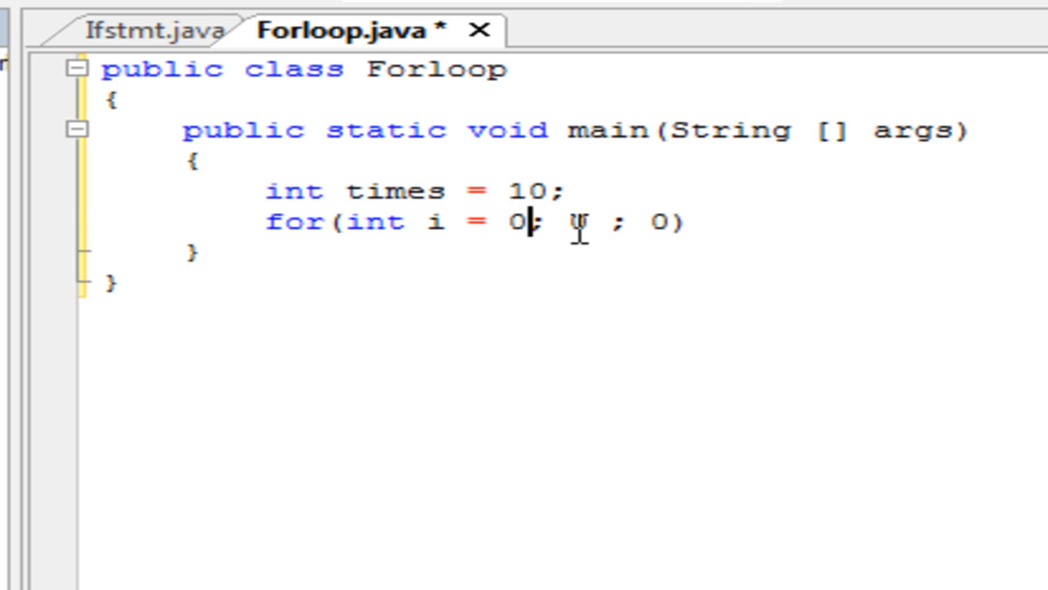
Set the loop condition to i < 10 and the increment to i++
double_click(582, 222)
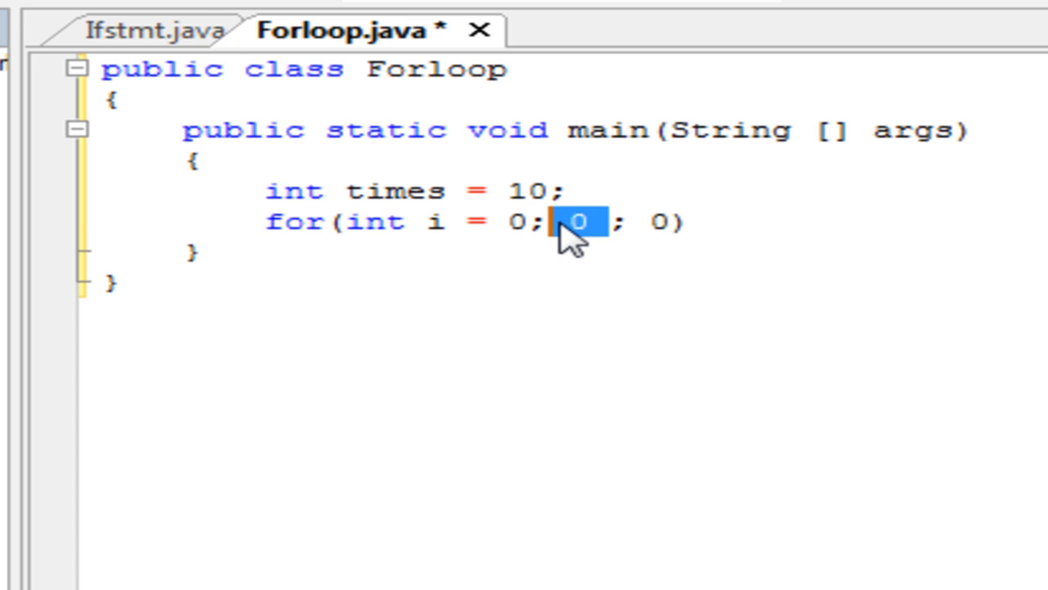
type("i <")
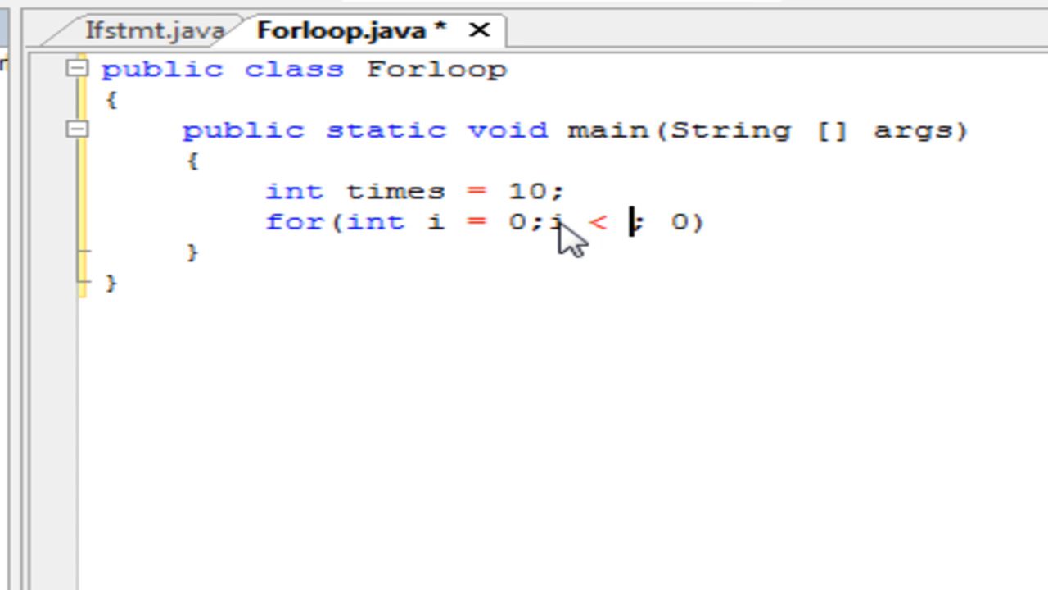
type("10")
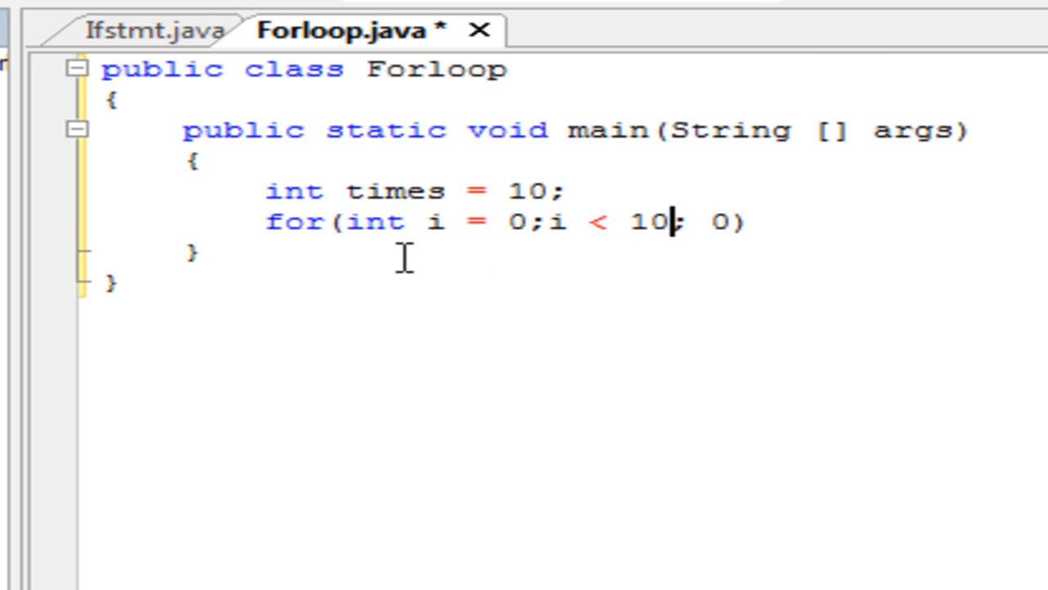
type("{")
type("i")
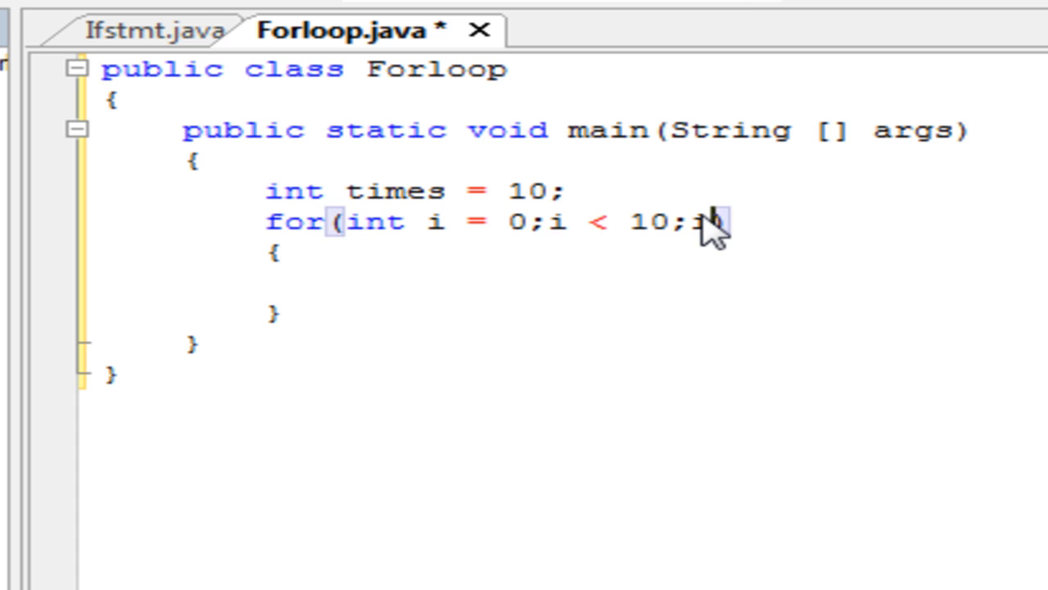
type("++")
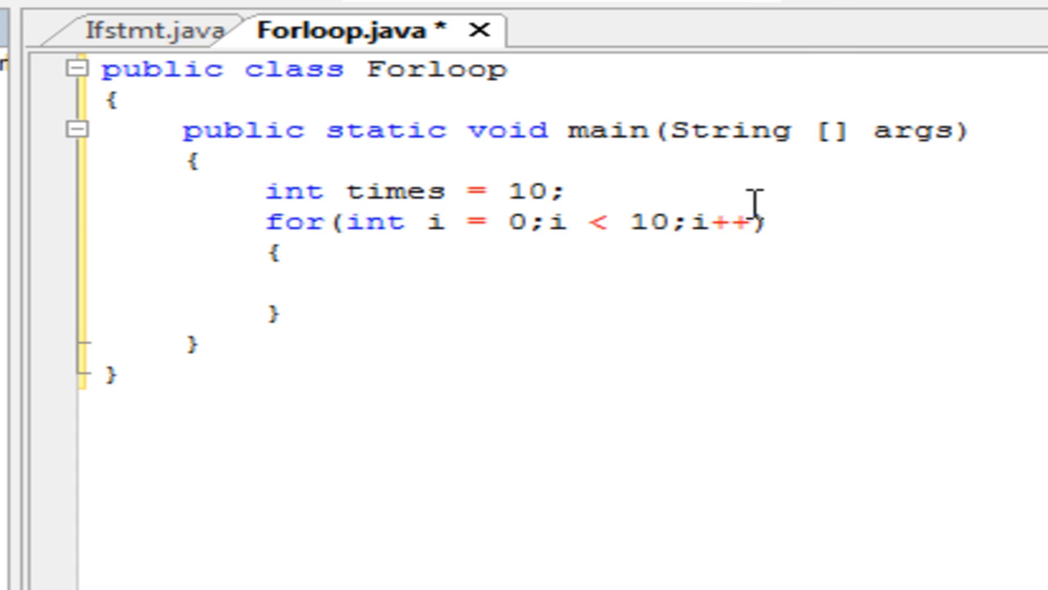
mouse_move(540, 246)
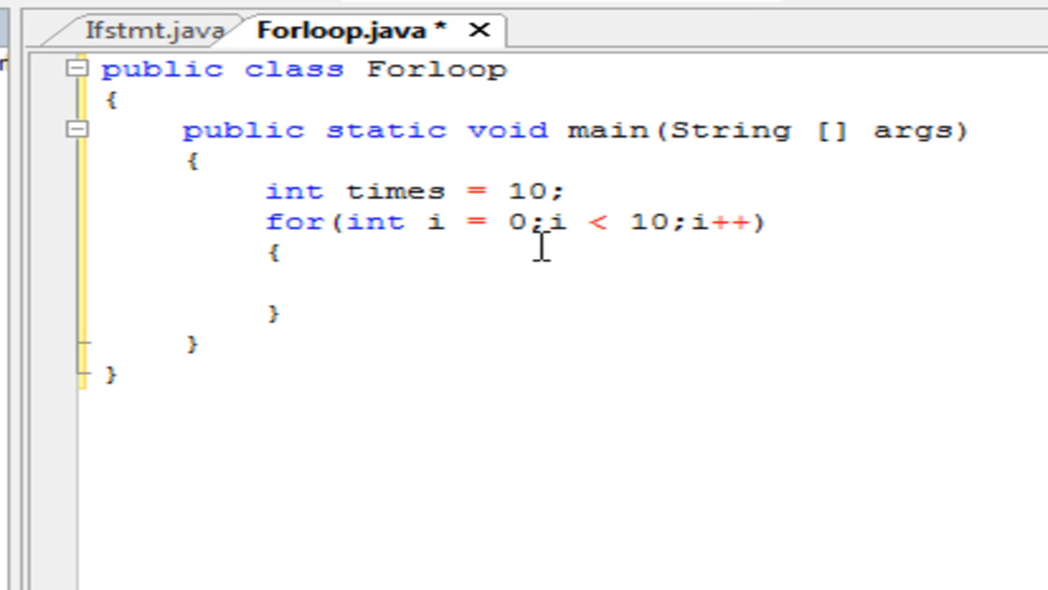
mouse_move(612, 211)
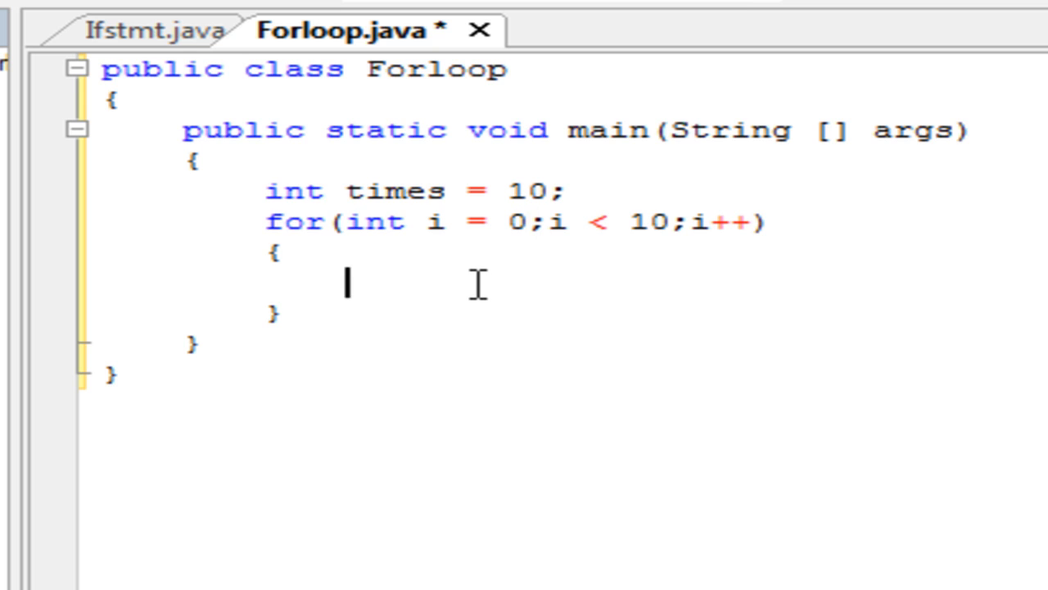
Add System.out.print(i); as the loop body
type("s")
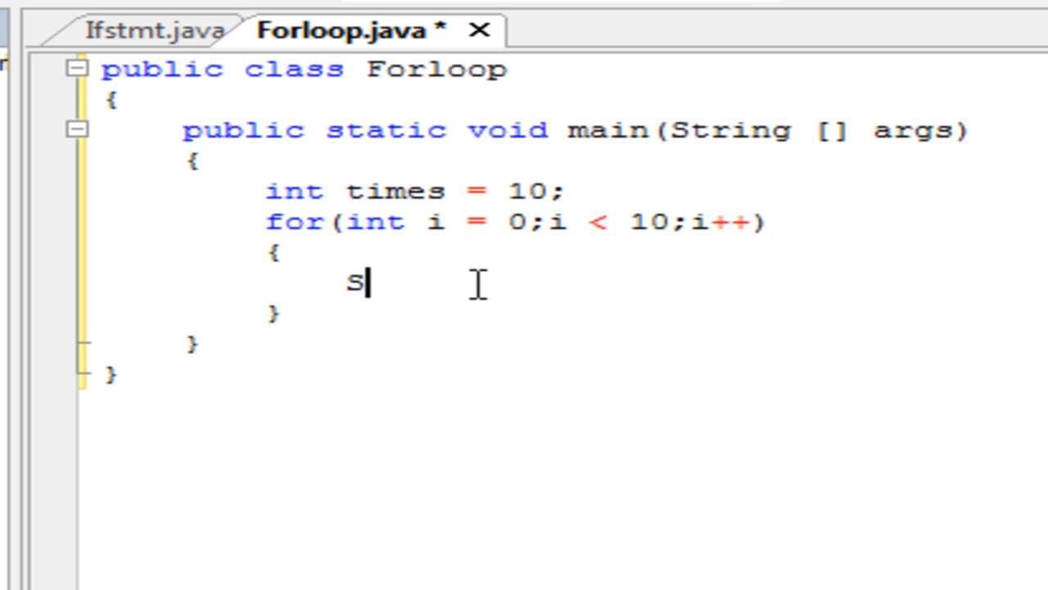
type("ystem.")
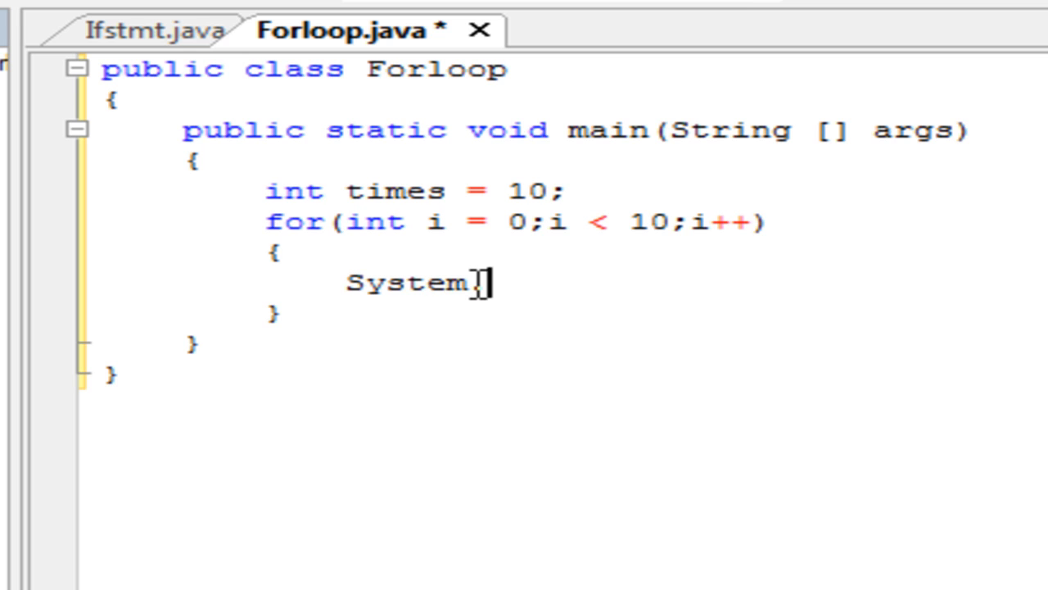
type("out.prin")
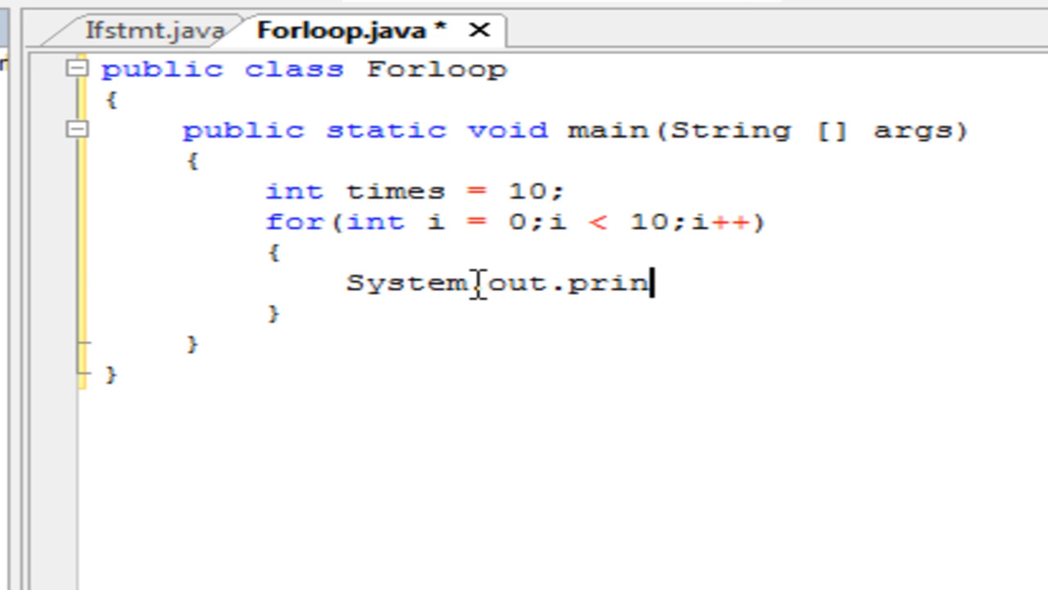
type("t()")
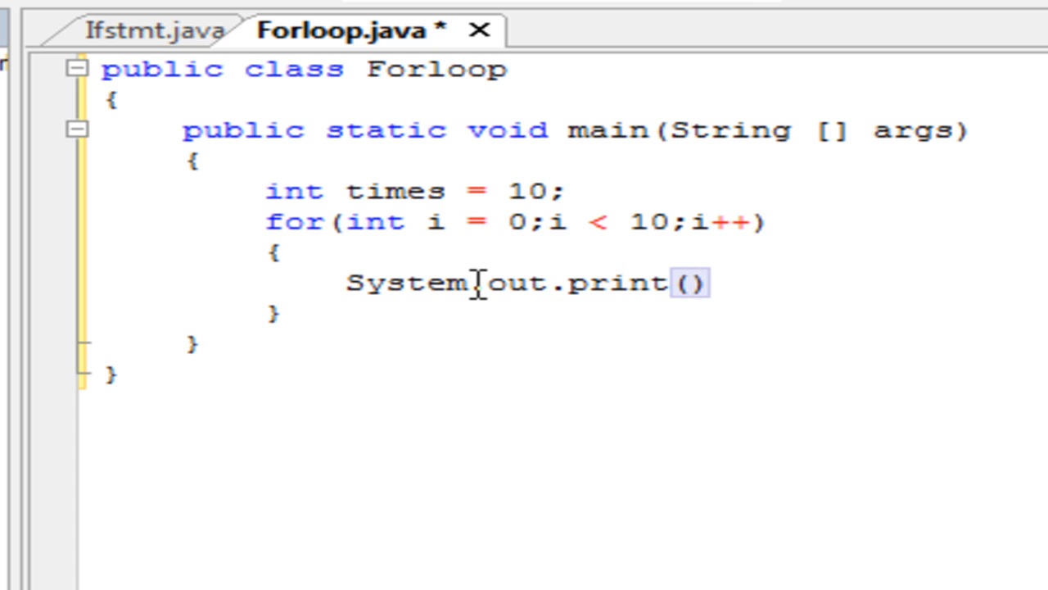
type("i;")
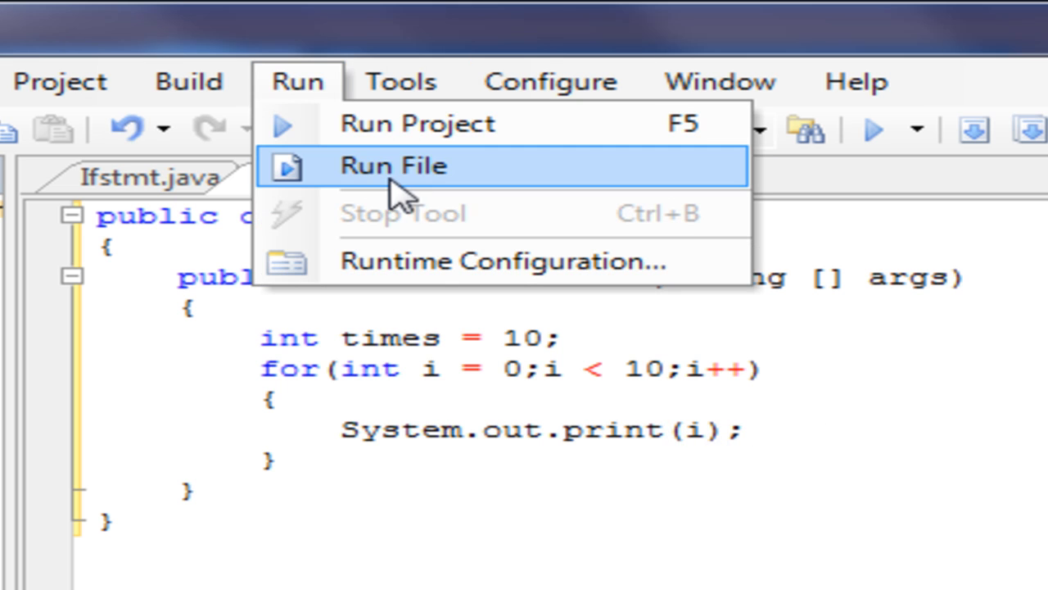
Run Forloop.java with Run File
left_click(393, 166)
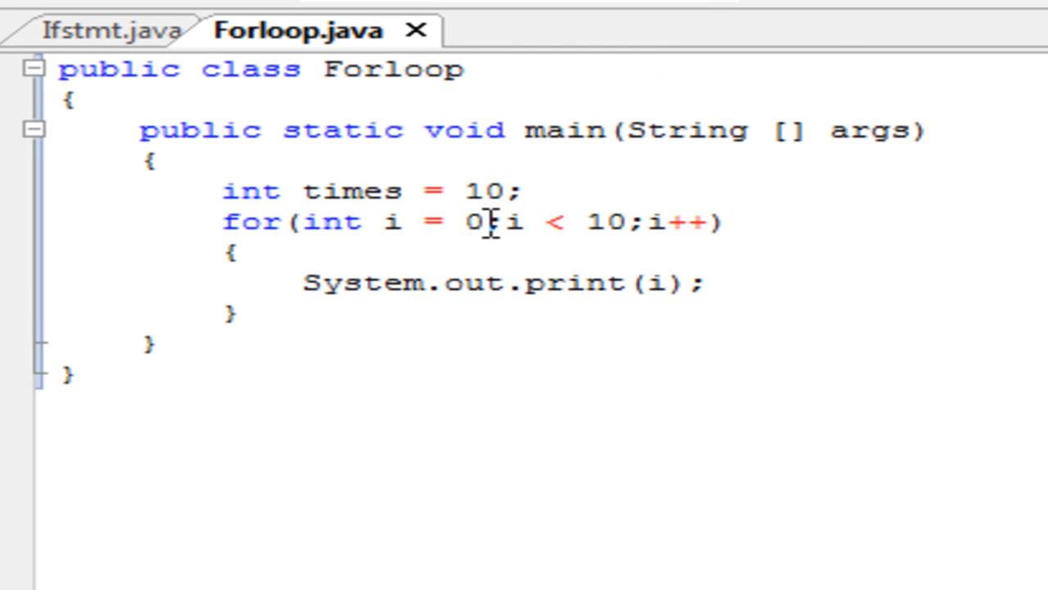
Start the counter at 1 and open the run options again
type("1")
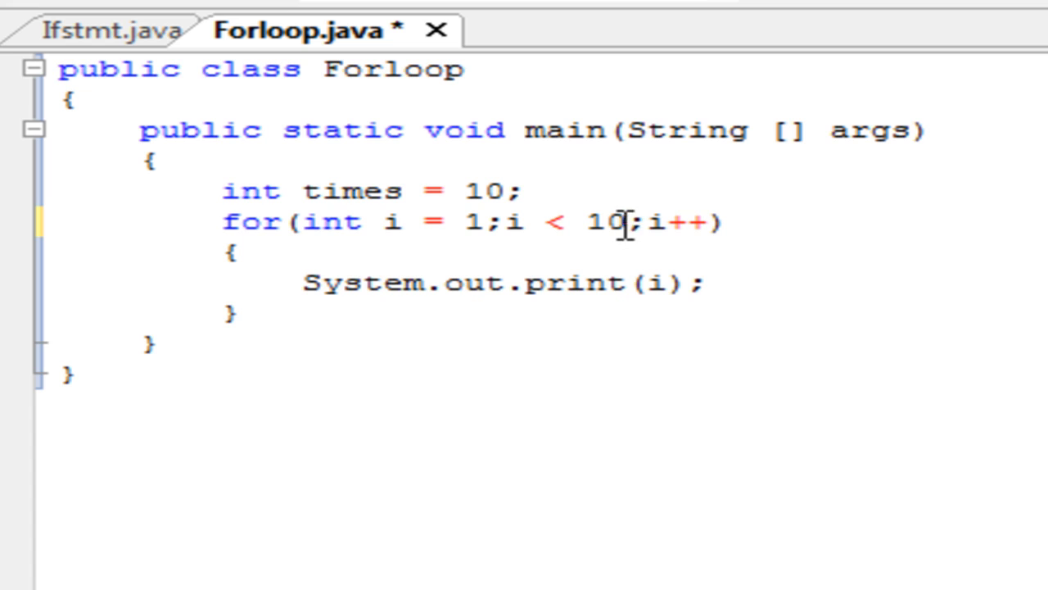
mouse_move(577, 233)
type("=")
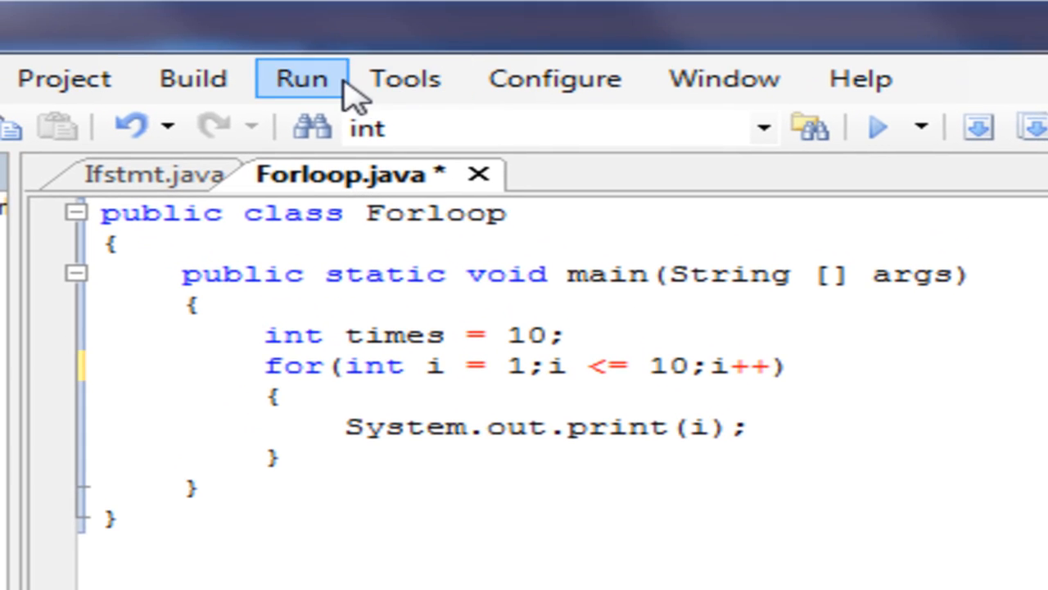
left_click(301, 78)
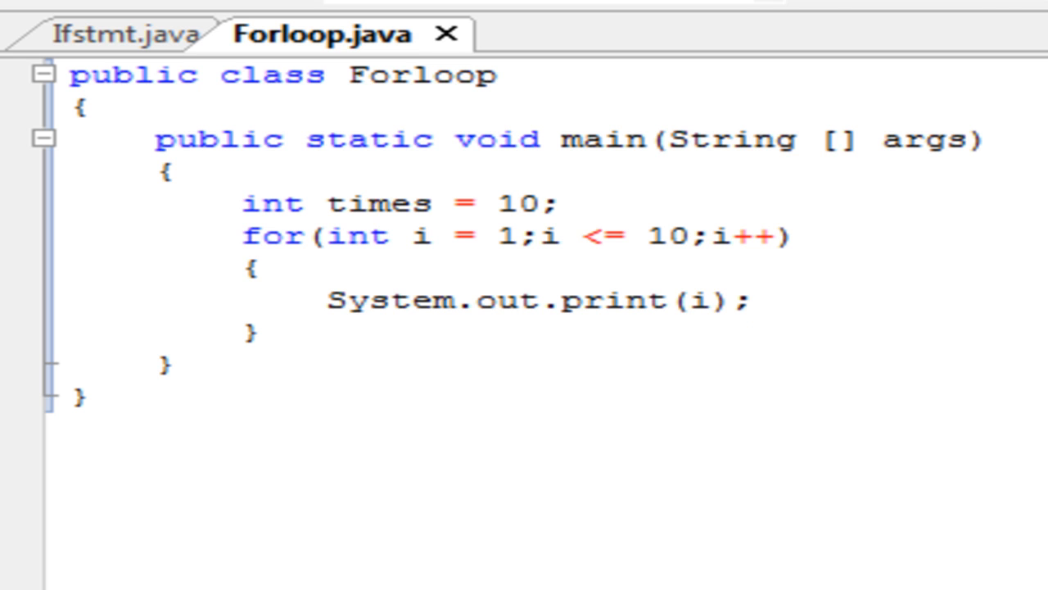
mouse_move(945, 407)
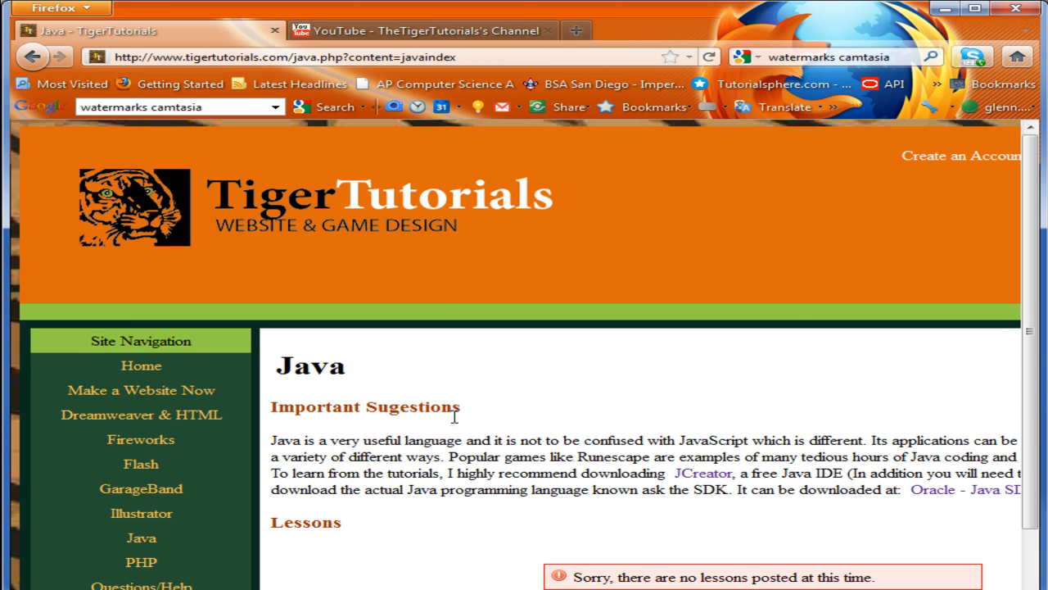
mouse_move(425, 389)
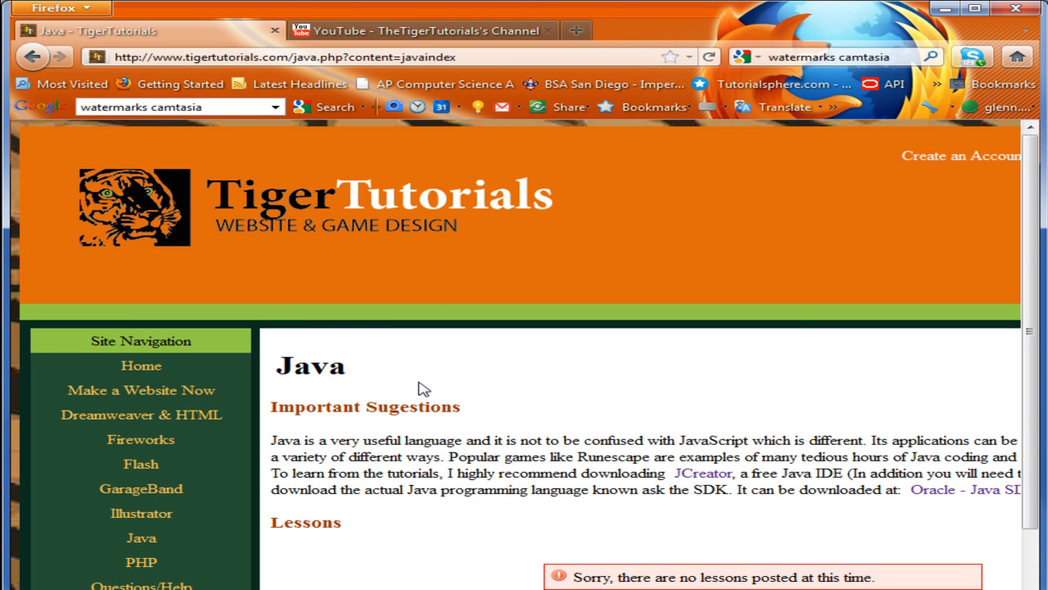
mouse_move(883, 579)
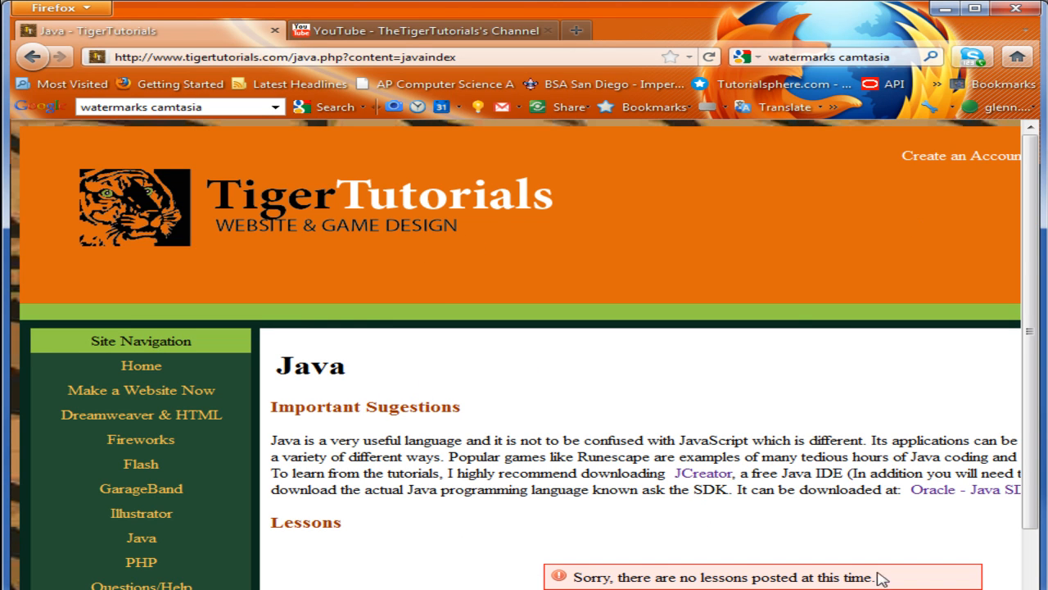